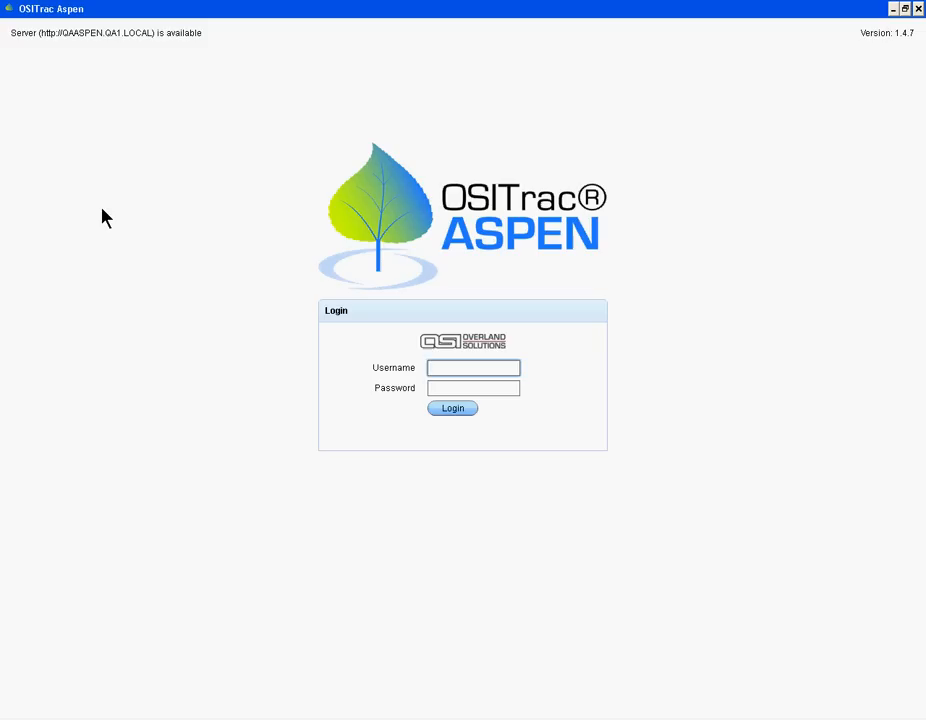
mouse_move(81, 223)
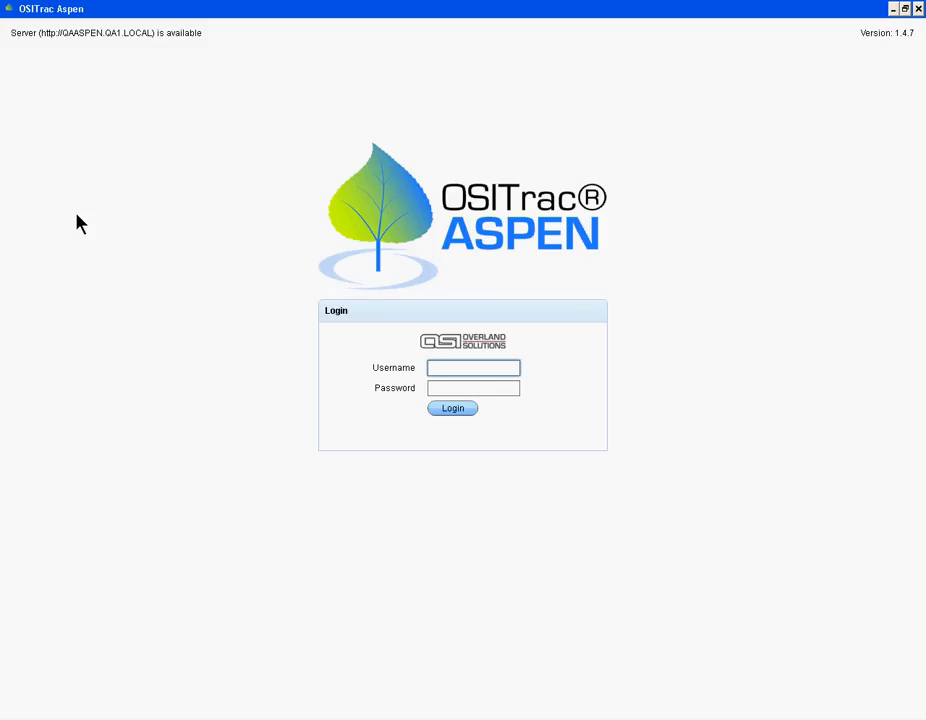
Log in to the Aspen server with the entered username and password
left_click(452, 408)
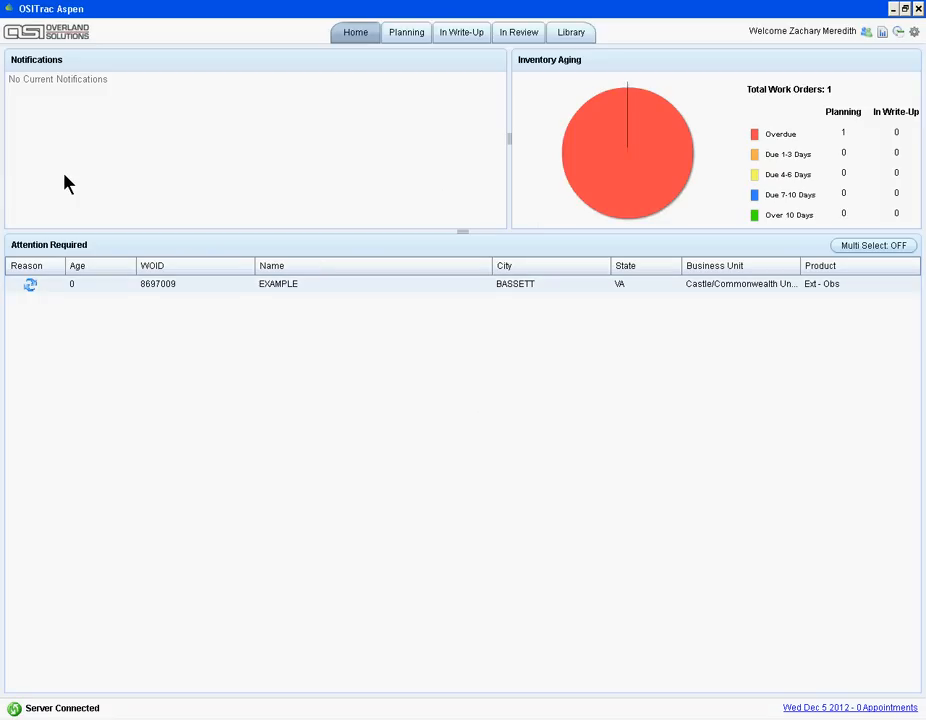
mouse_move(406, 32)
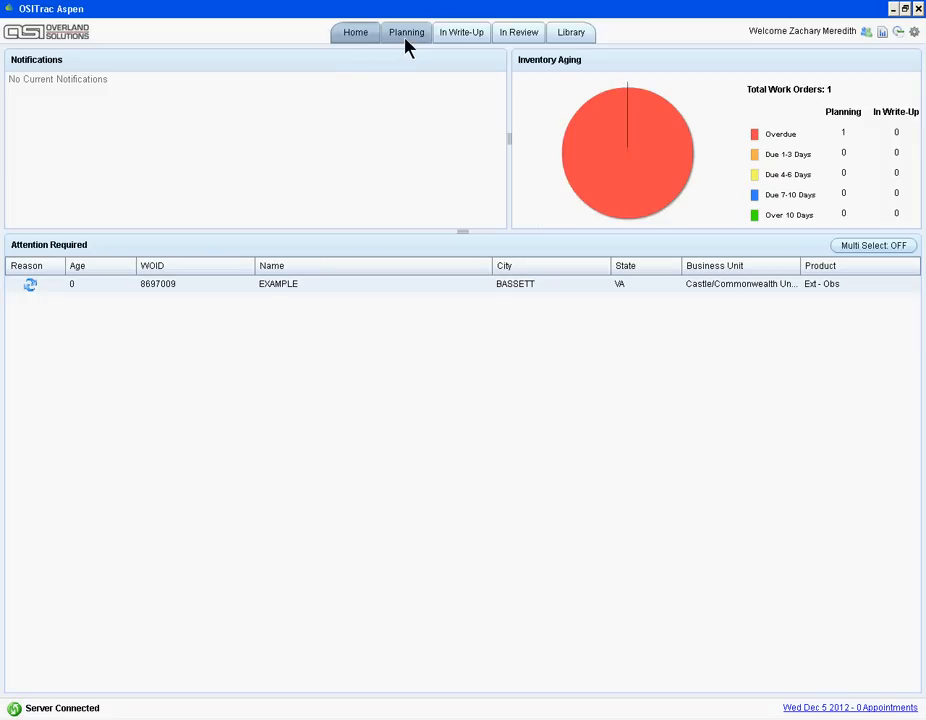
Find work order 8697009 in the Planning inventory and open its EXAMPLE record details
left_click(406, 32)
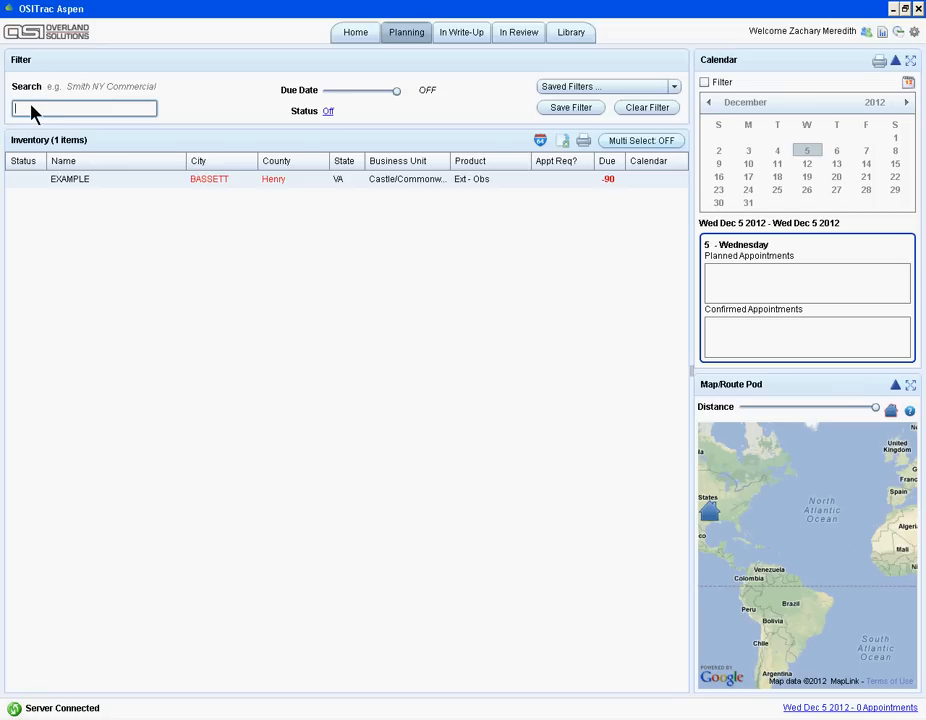
type("8697009")
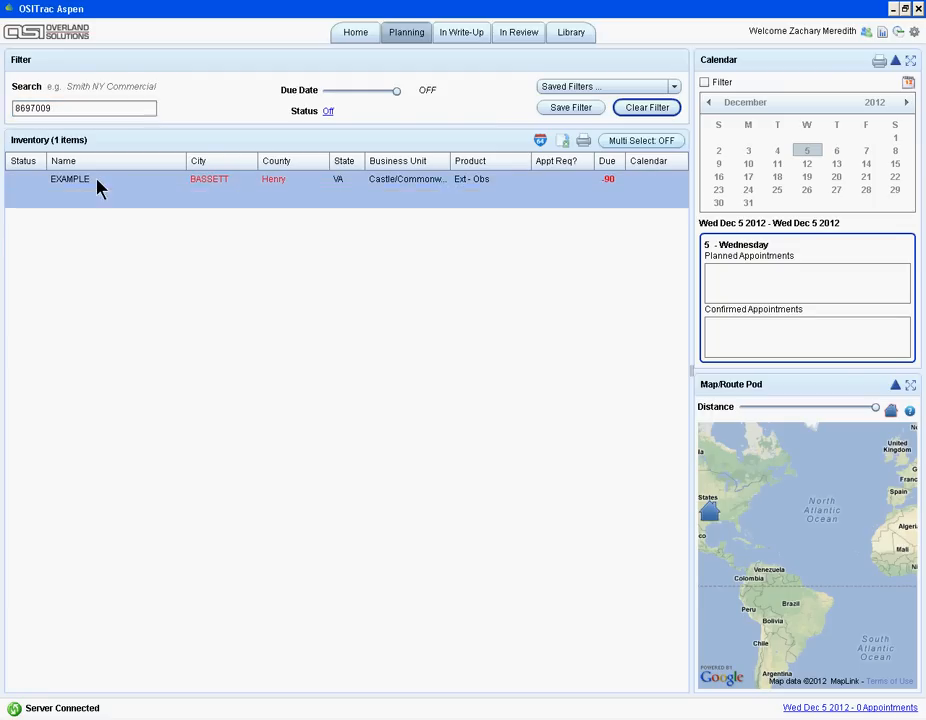
left_click(70, 178)
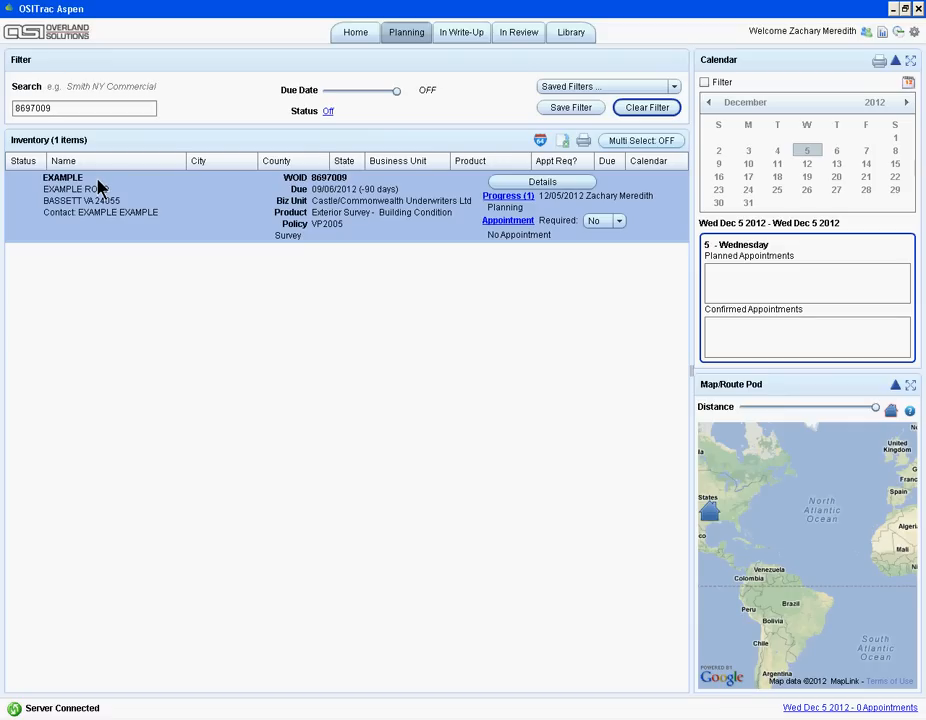
mouse_move(542, 182)
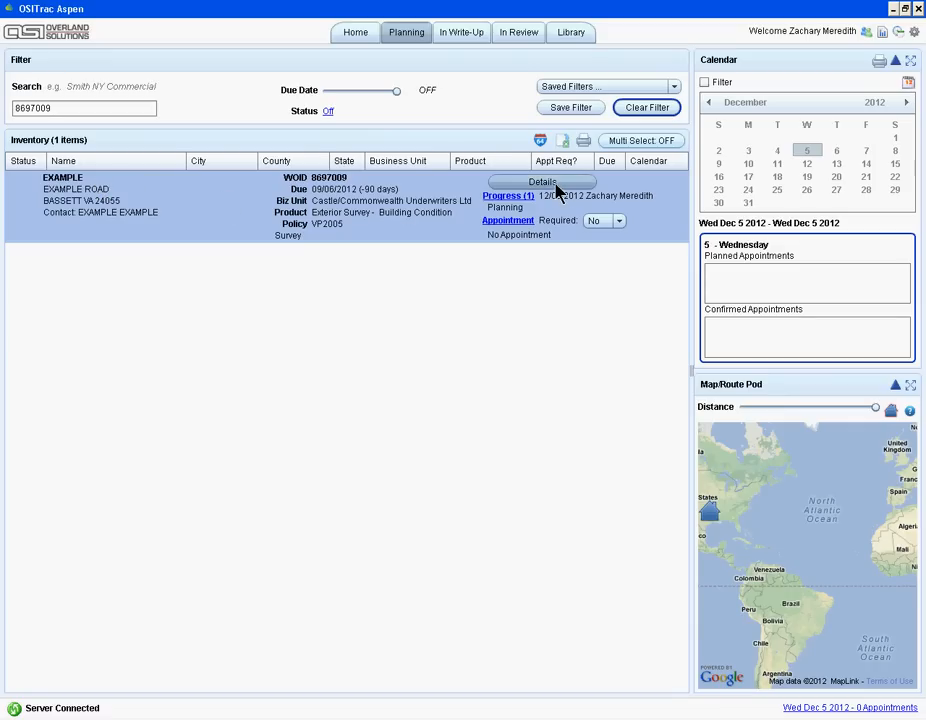
left_click(542, 182)
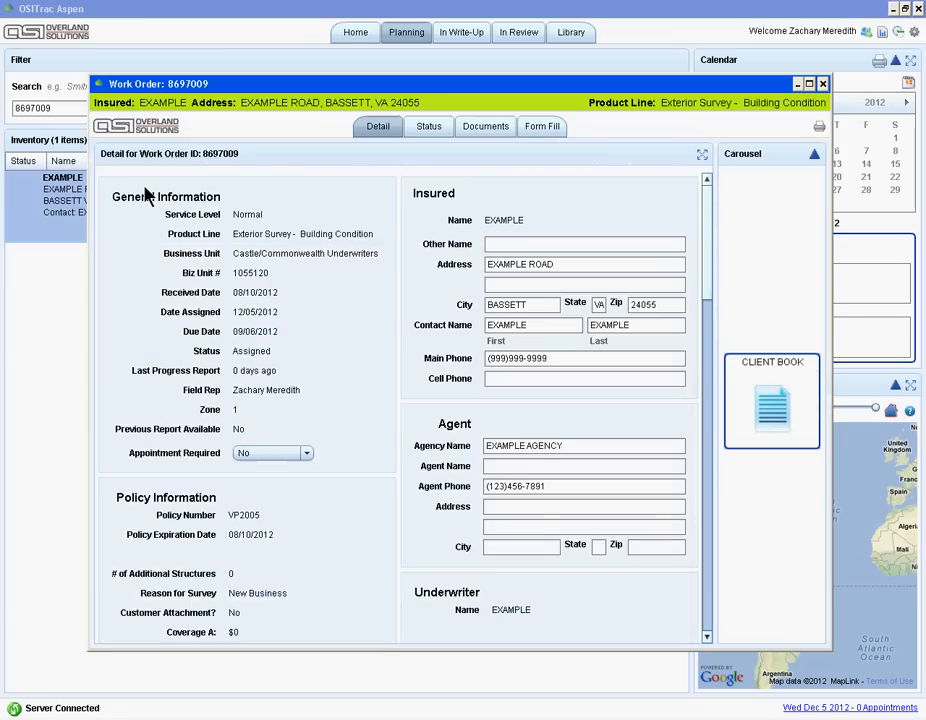
mouse_move(320, 185)
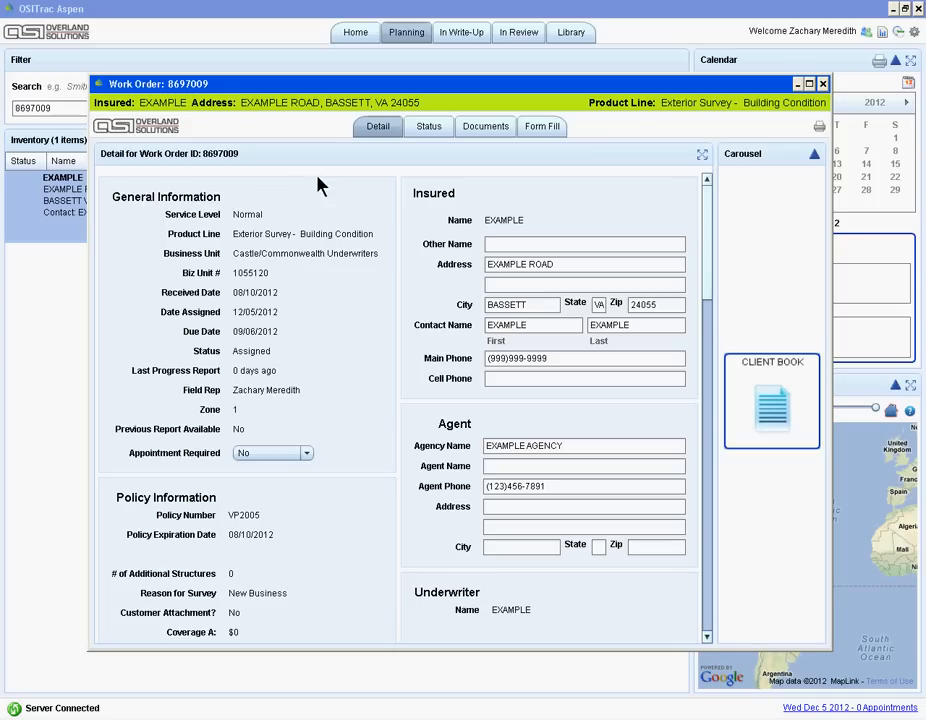
mouse_move(320, 178)
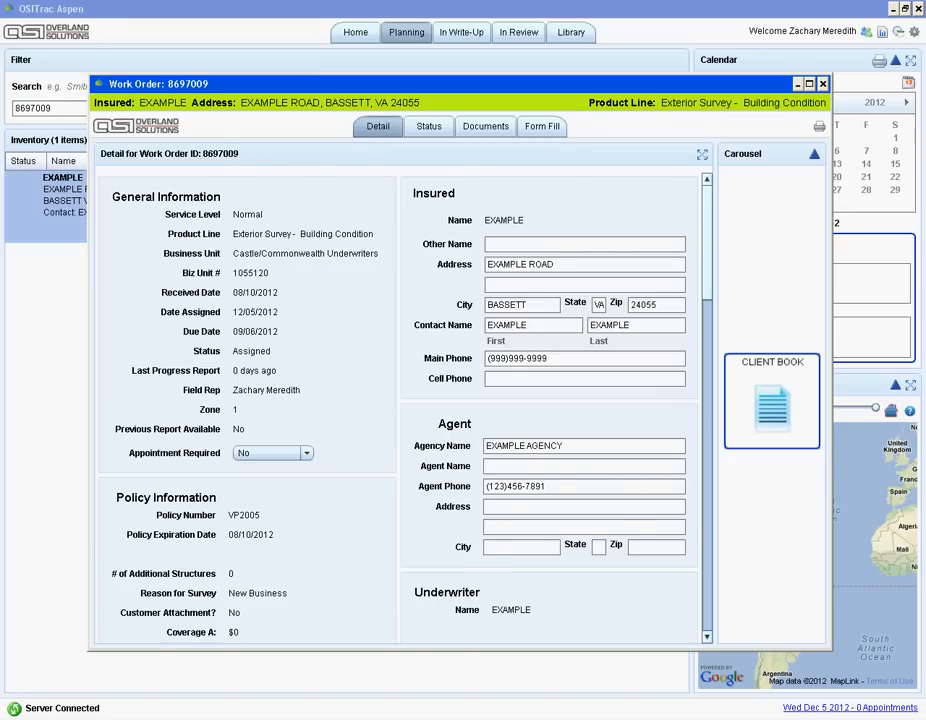
Show work order 8697009's Status page with progress reports and appointment scheduling
left_click(428, 126)
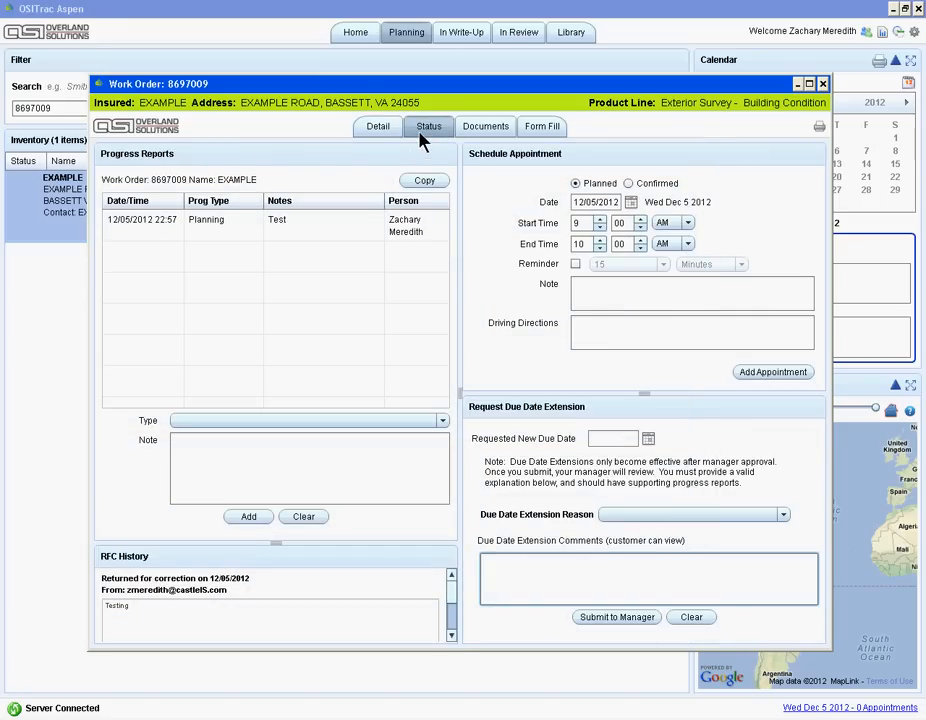
mouse_move(280, 168)
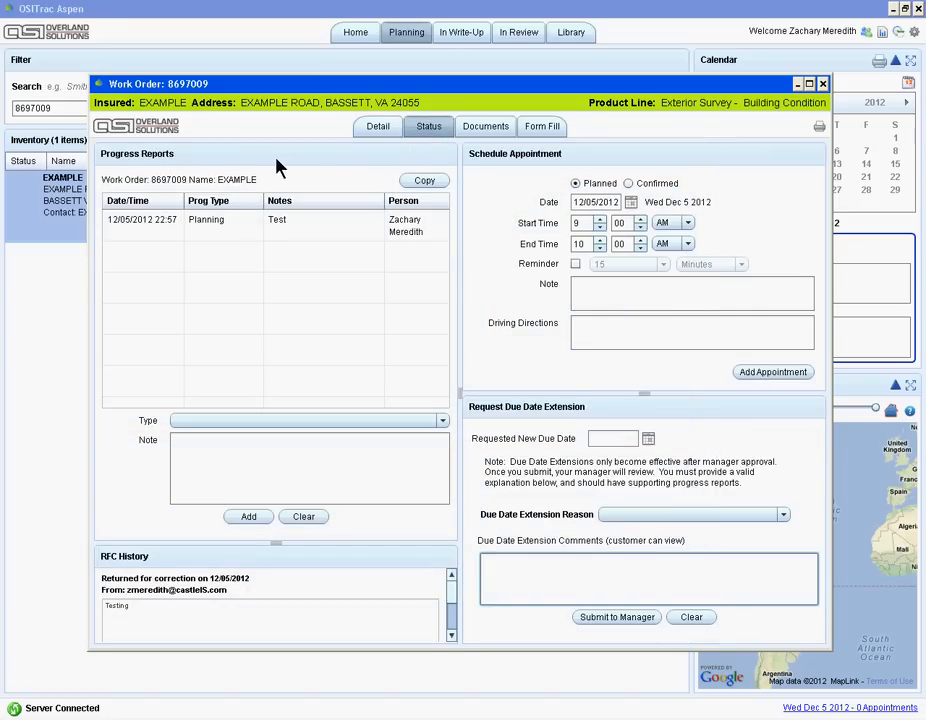
Show the Documents page confirming all forms and attachments are valid
left_click(485, 126)
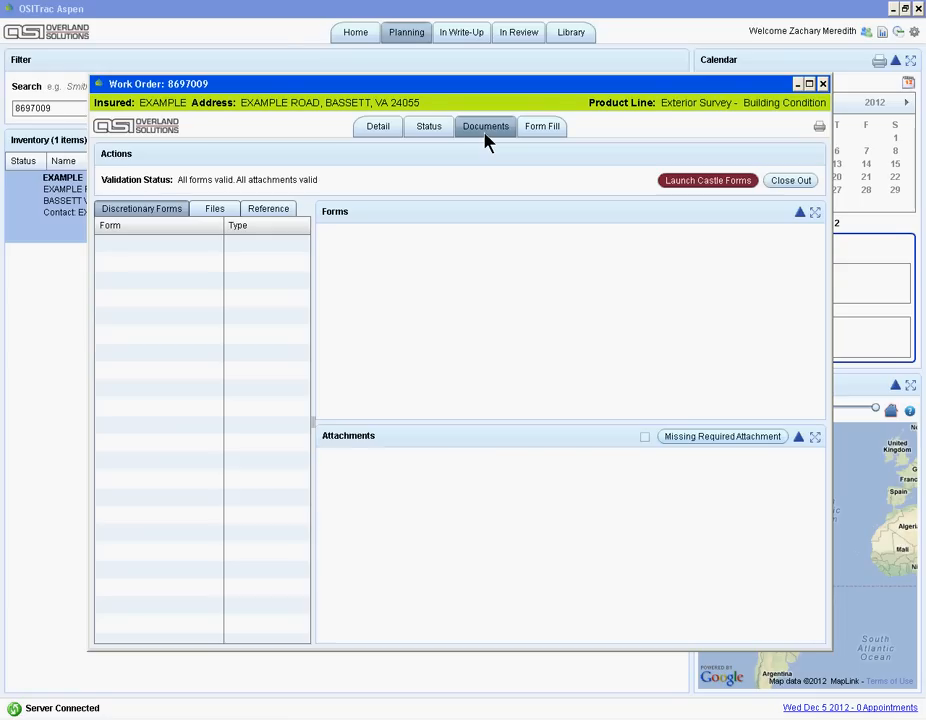
mouse_move(557, 168)
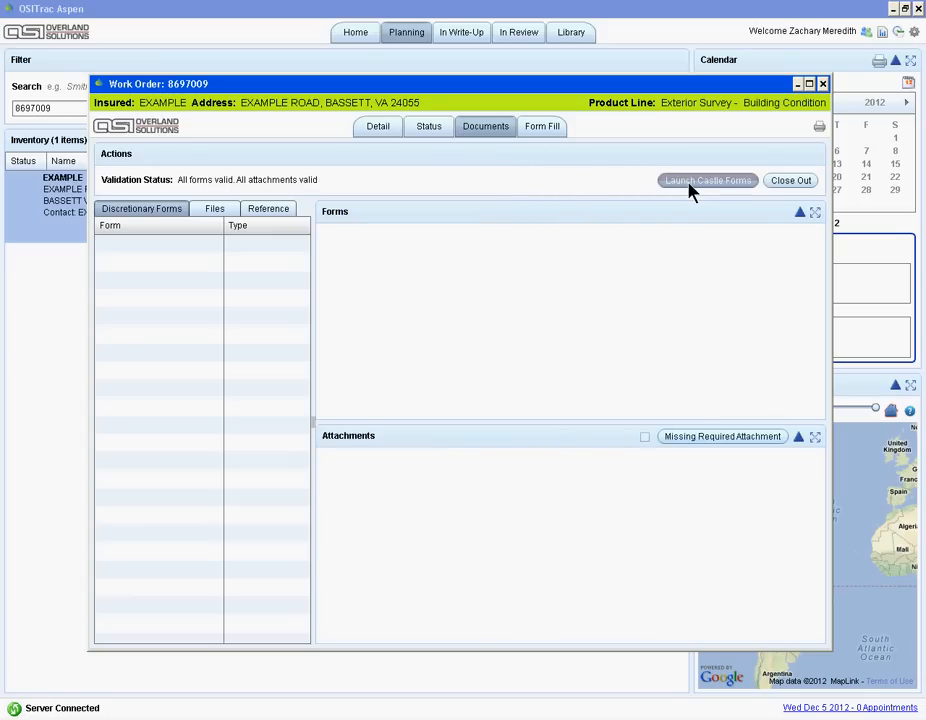
Launch Castle Forms, opening Survey Center's order info for file 2023766
left_click(706, 180)
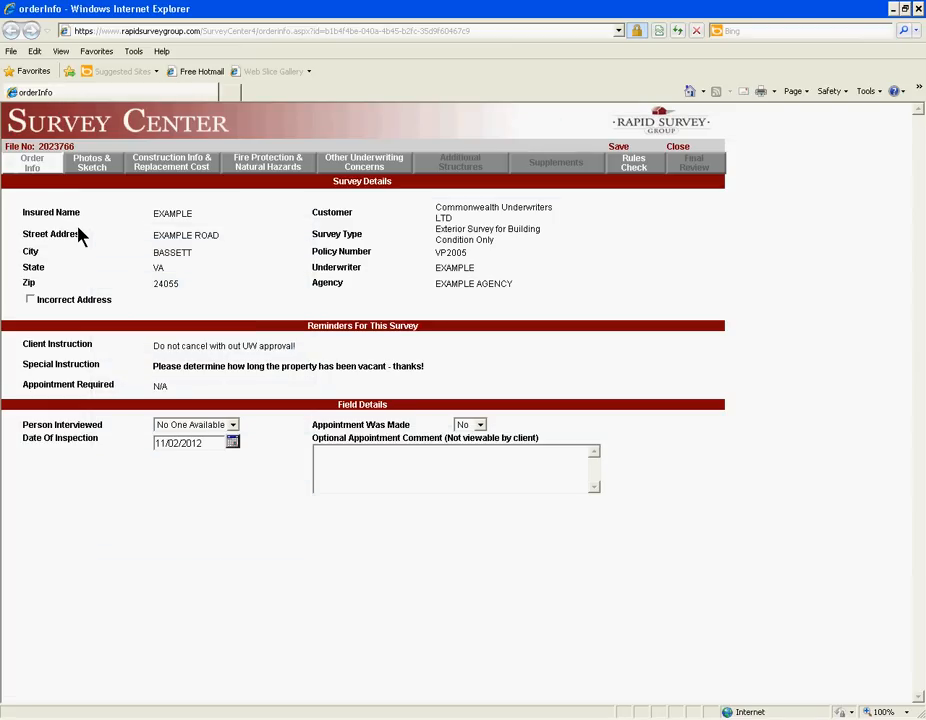
Open the Photos & Sketch page showing the uploaded Front View and Rear View photos
left_click(91, 162)
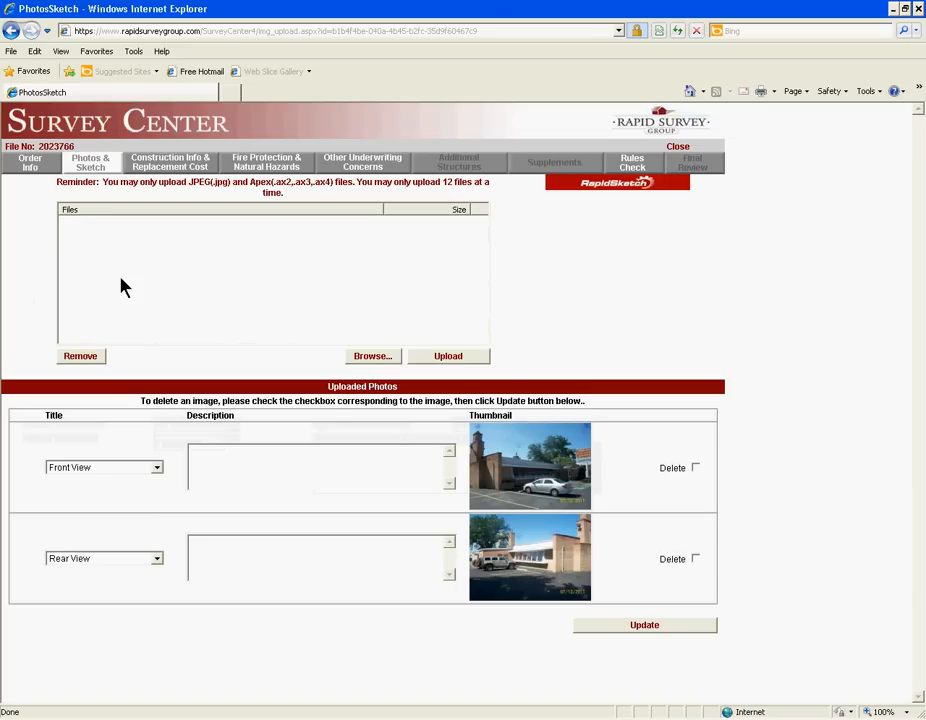
mouse_move(155, 283)
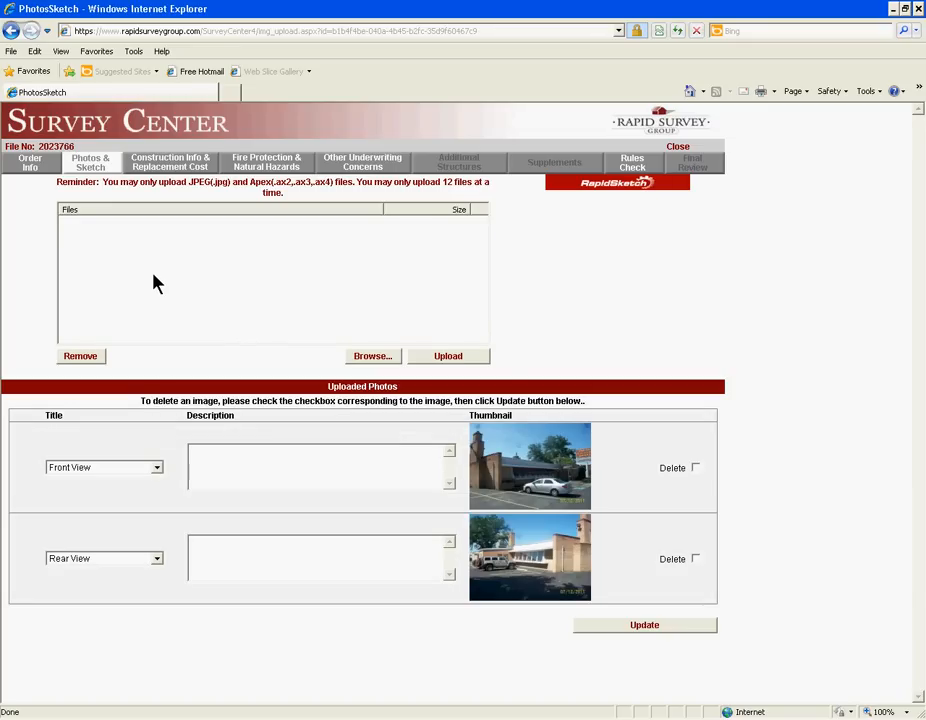
mouse_move(608, 252)
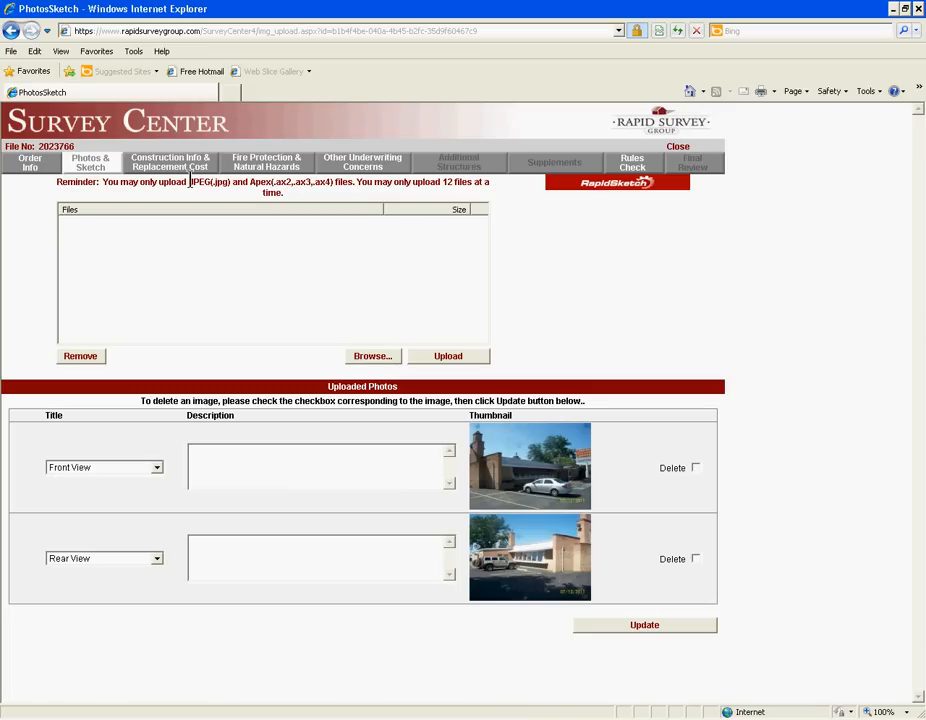
mouse_move(320, 233)
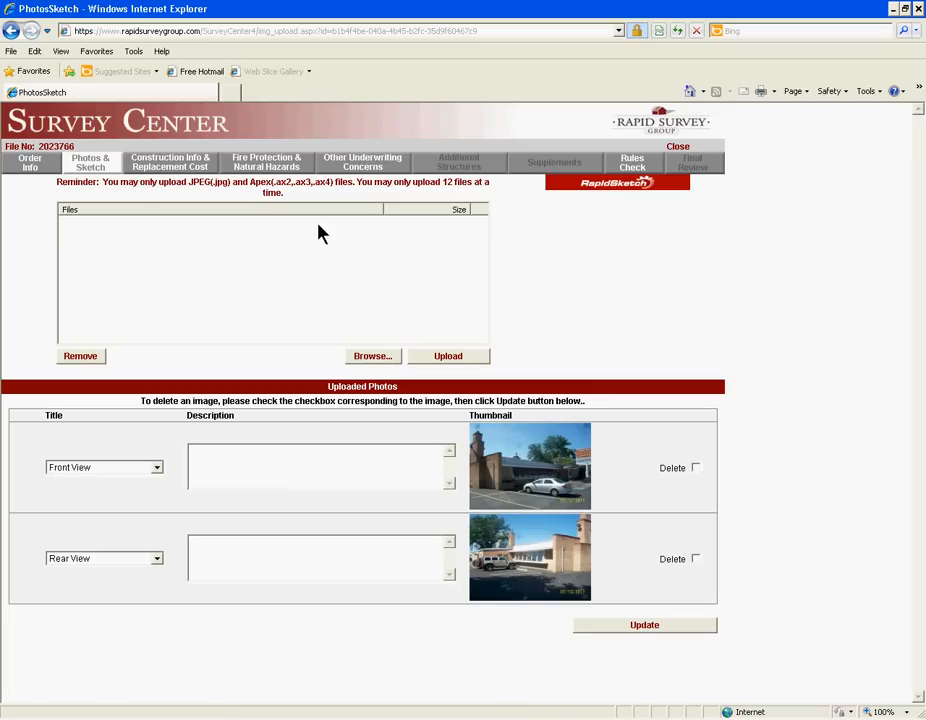
mouse_move(30, 276)
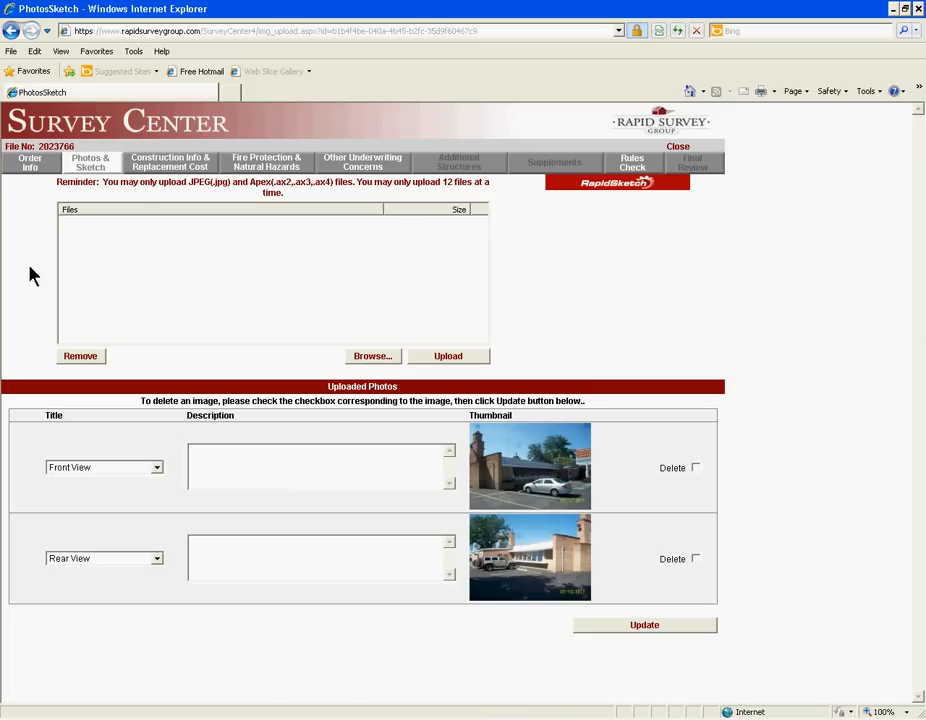
Submit the survey report from Final Review after it passes the rules check
left_click(692, 162)
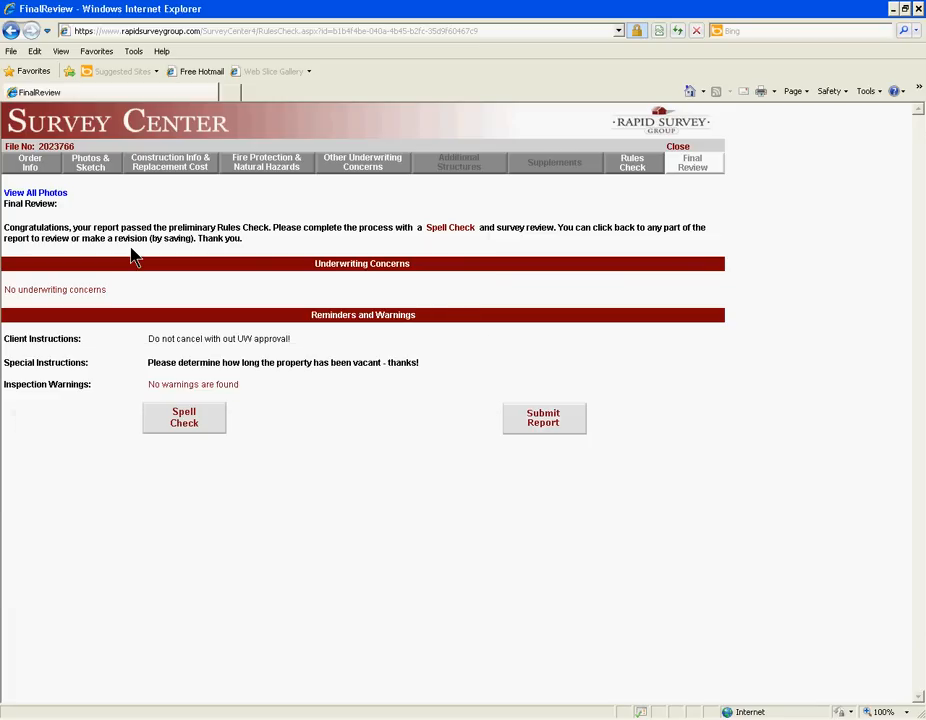
mouse_move(635, 168)
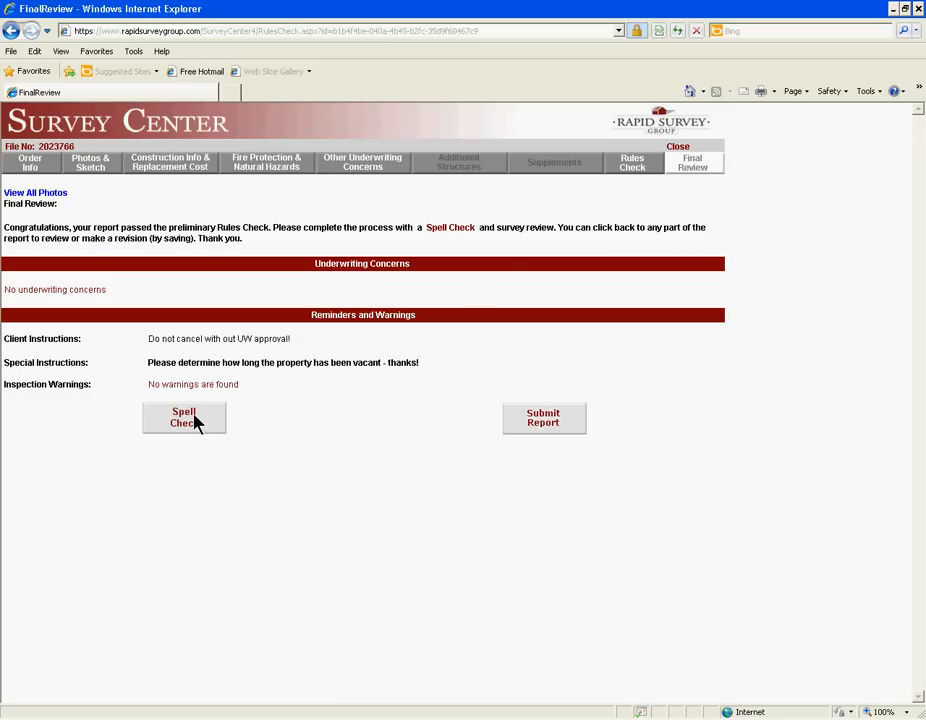
mouse_move(544, 431)
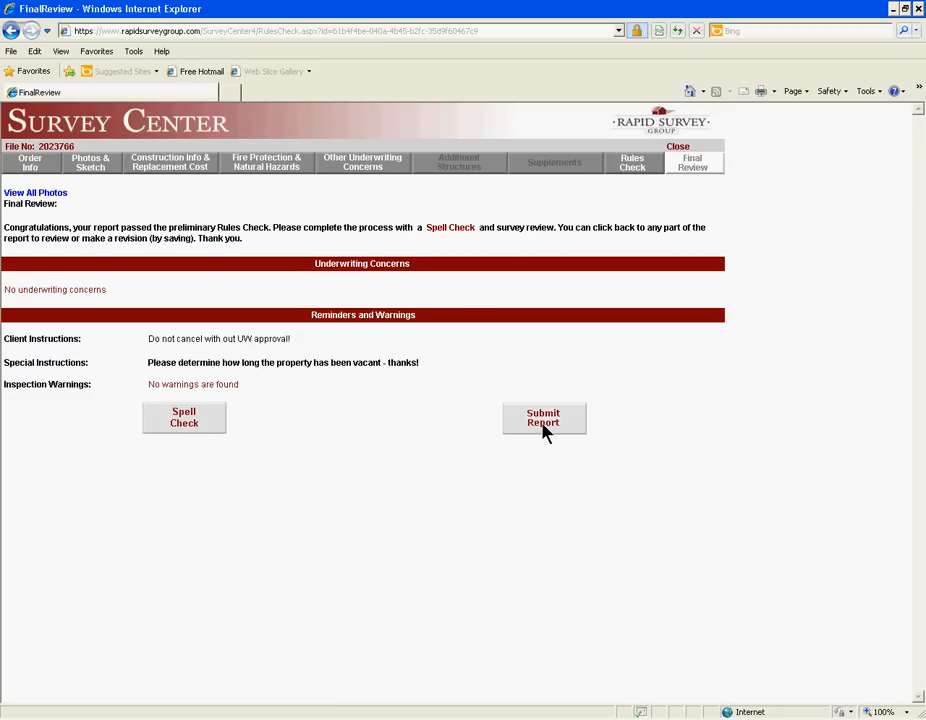
left_click(543, 417)
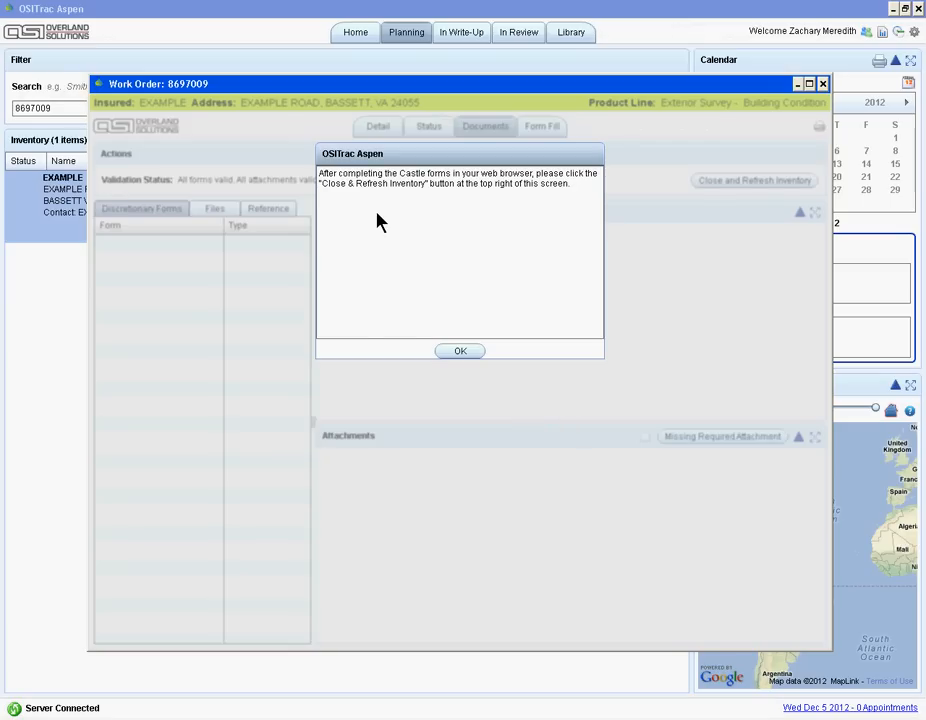
mouse_move(382, 213)
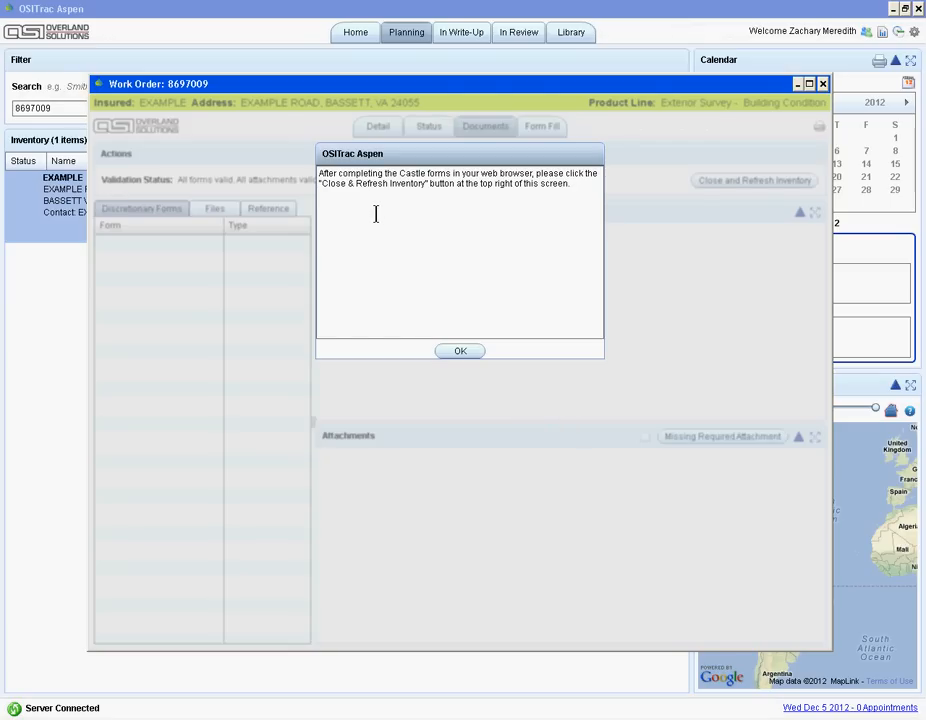
mouse_move(430, 217)
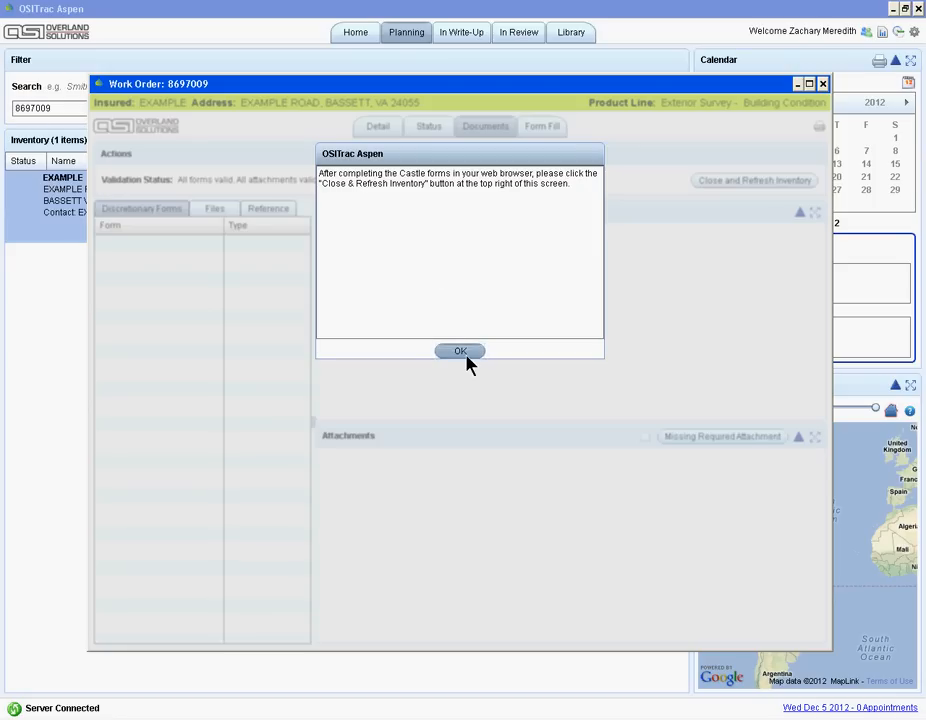
Dismiss the Castle forms reminder about closing and refreshing the inventory
left_click(460, 351)
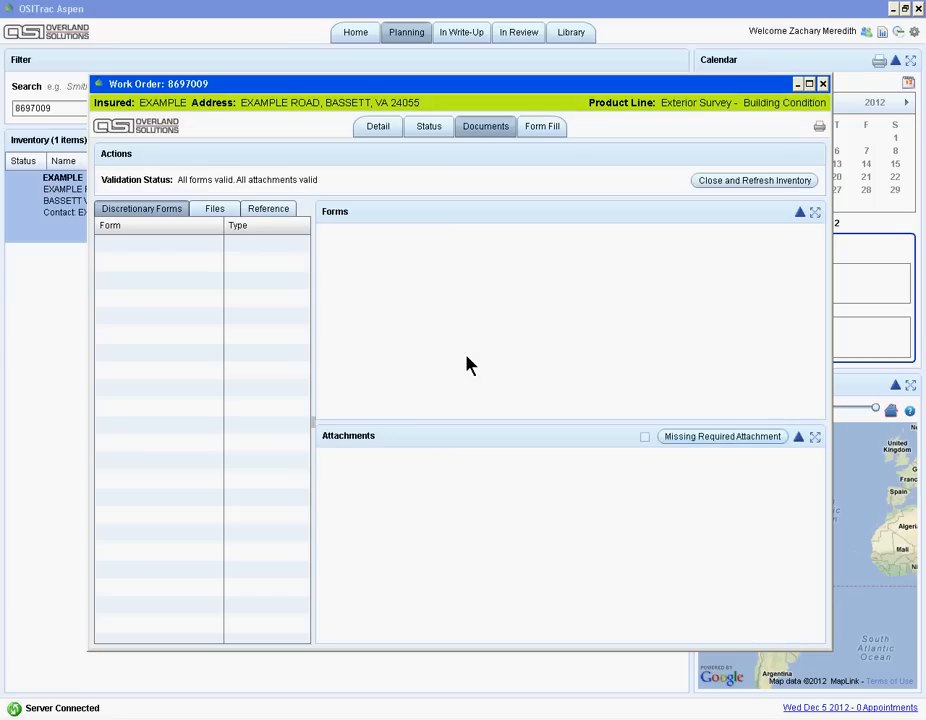
mouse_move(603, 258)
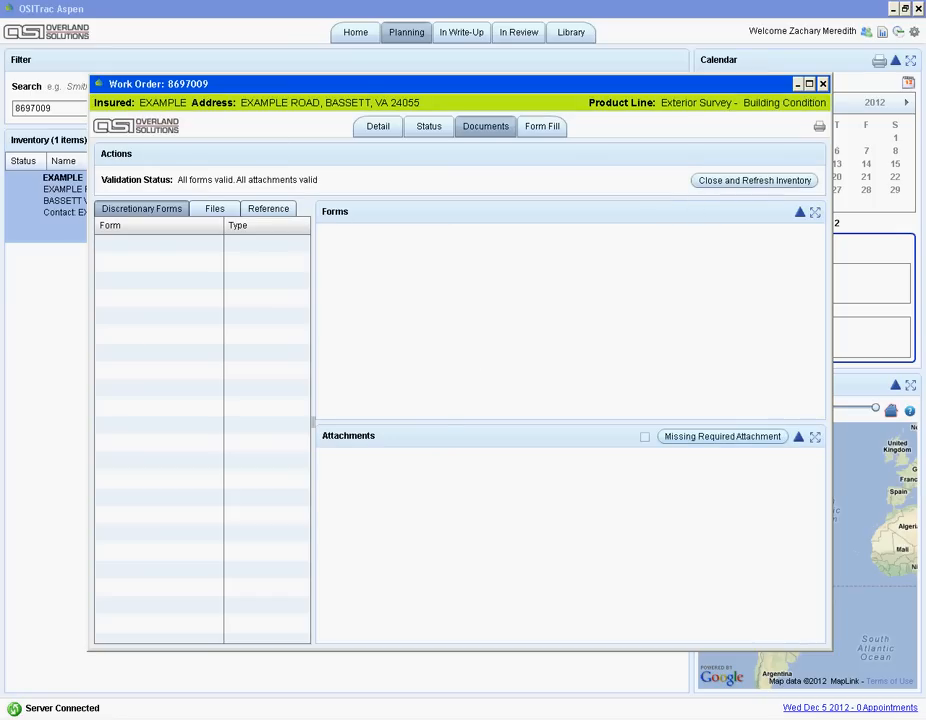
Close work order 8697009, refresh inventory, and view the In Review list
left_click(822, 83)
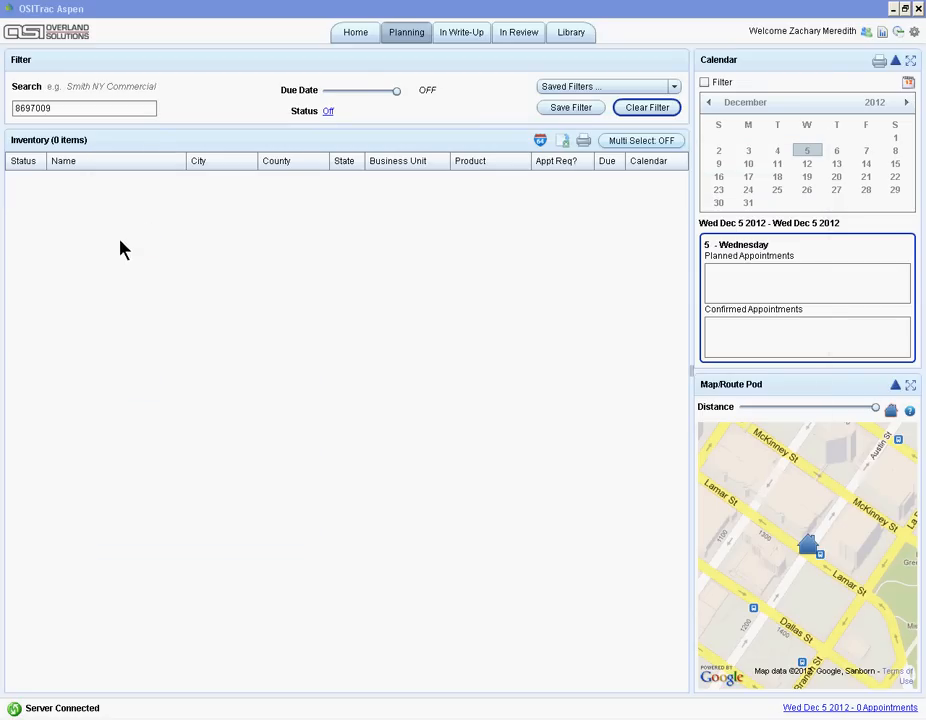
mouse_move(252, 193)
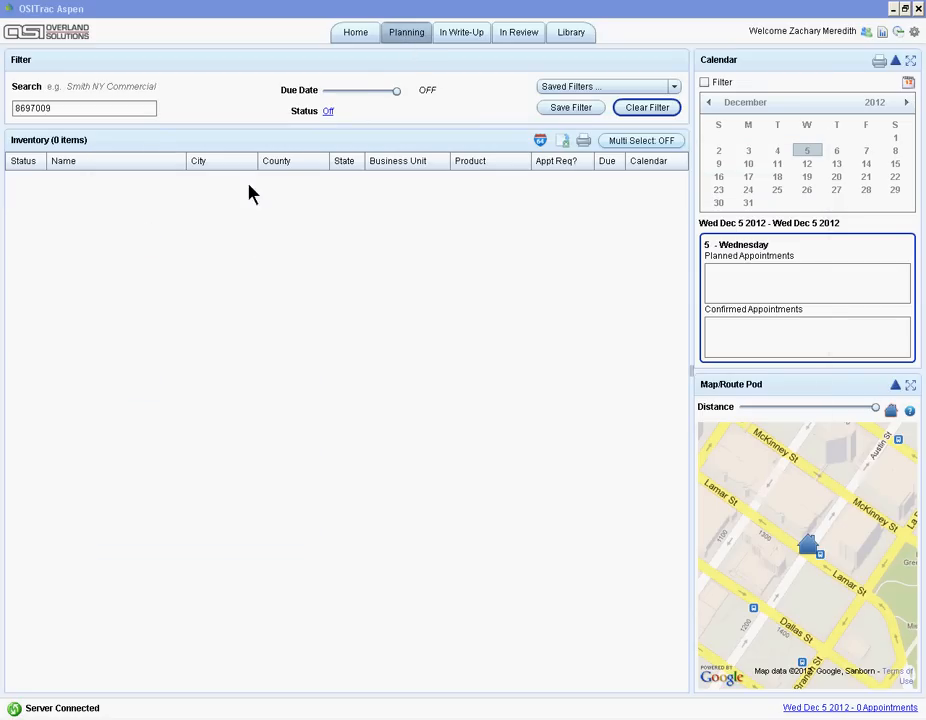
left_click(518, 32)
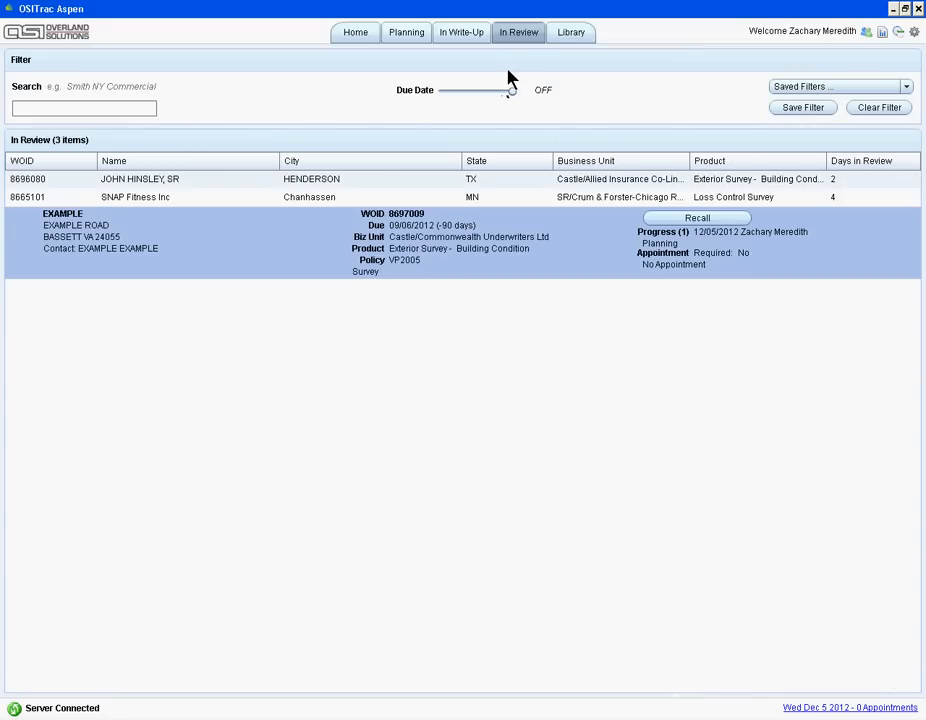